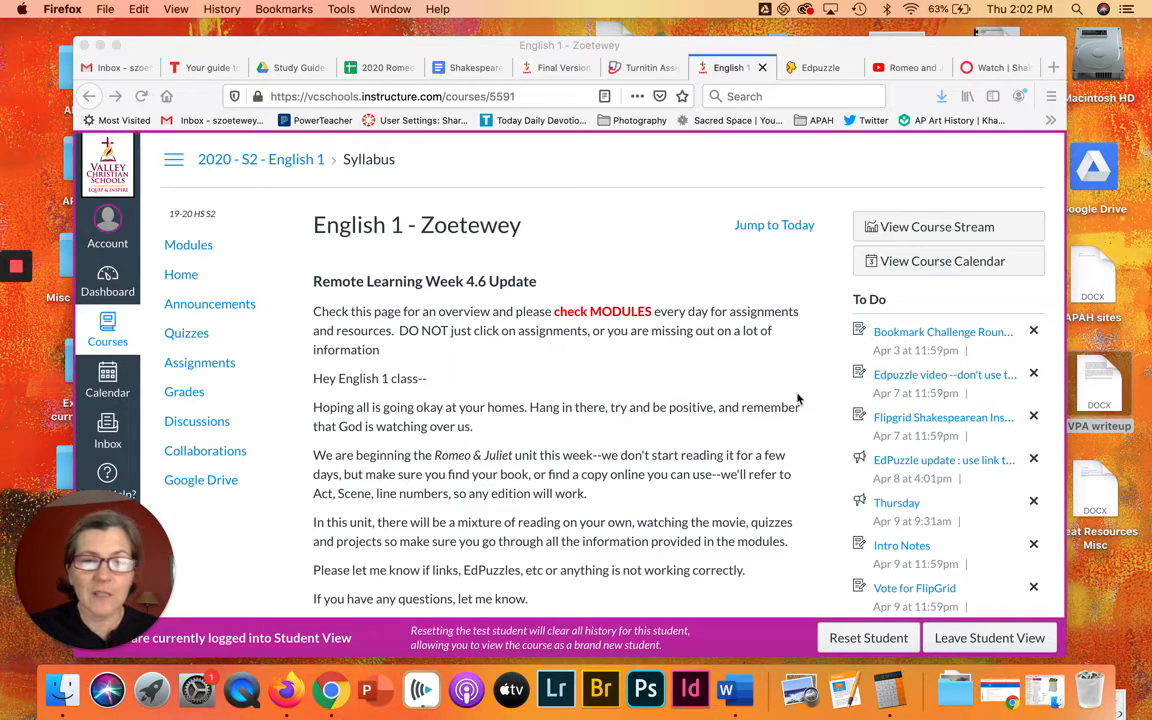
pyautogui.moveTo(704, 344)
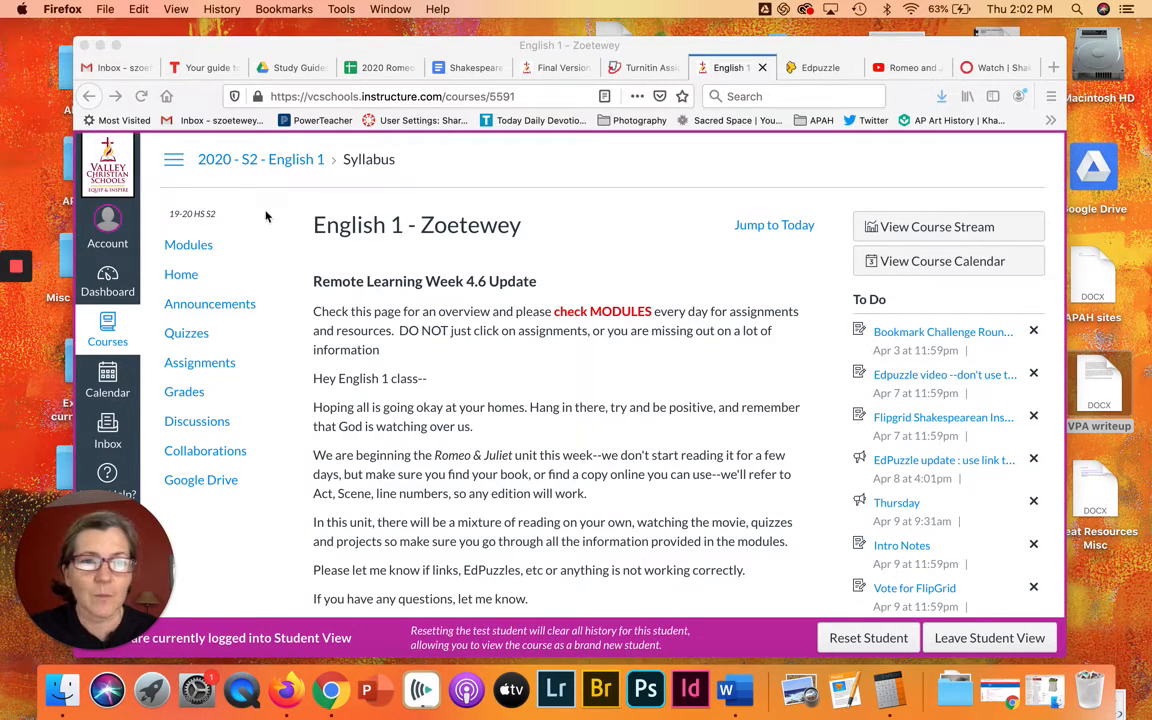
pyautogui.moveTo(572, 294)
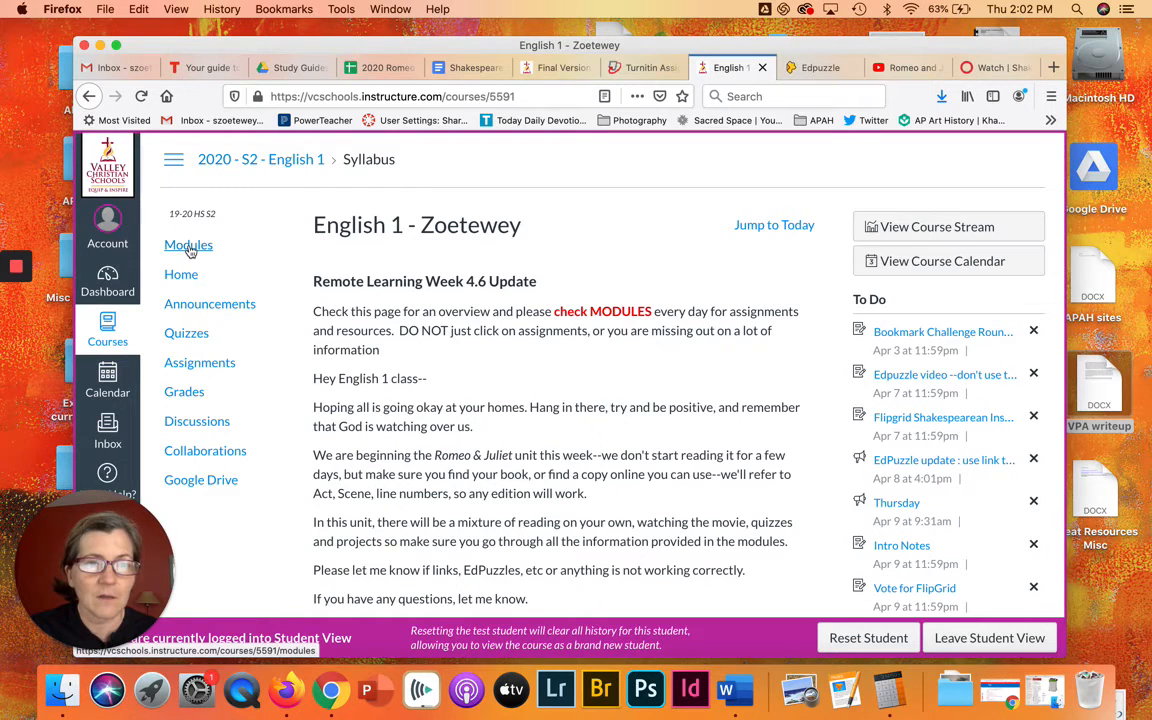
# Show the English 1 Modules list and scroll to the Week of April 6-10 items, Intro Notes and Vote for FlipGrid.
pyautogui.click(188, 244)
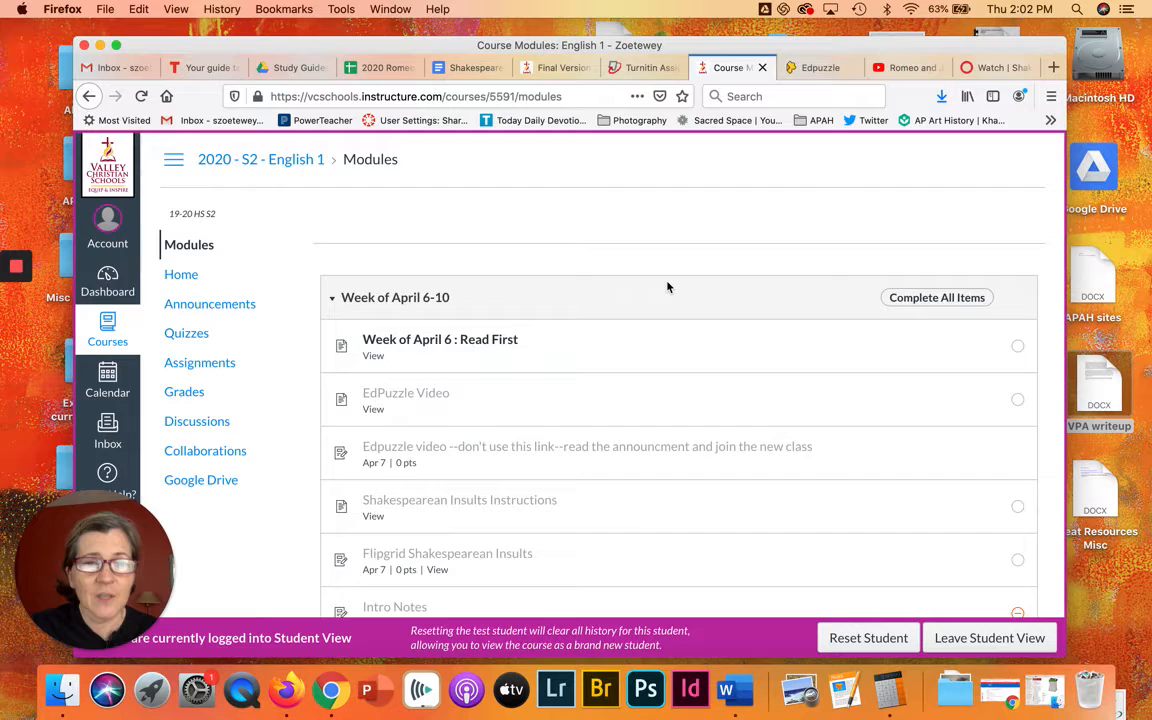
pyautogui.scroll(-3)
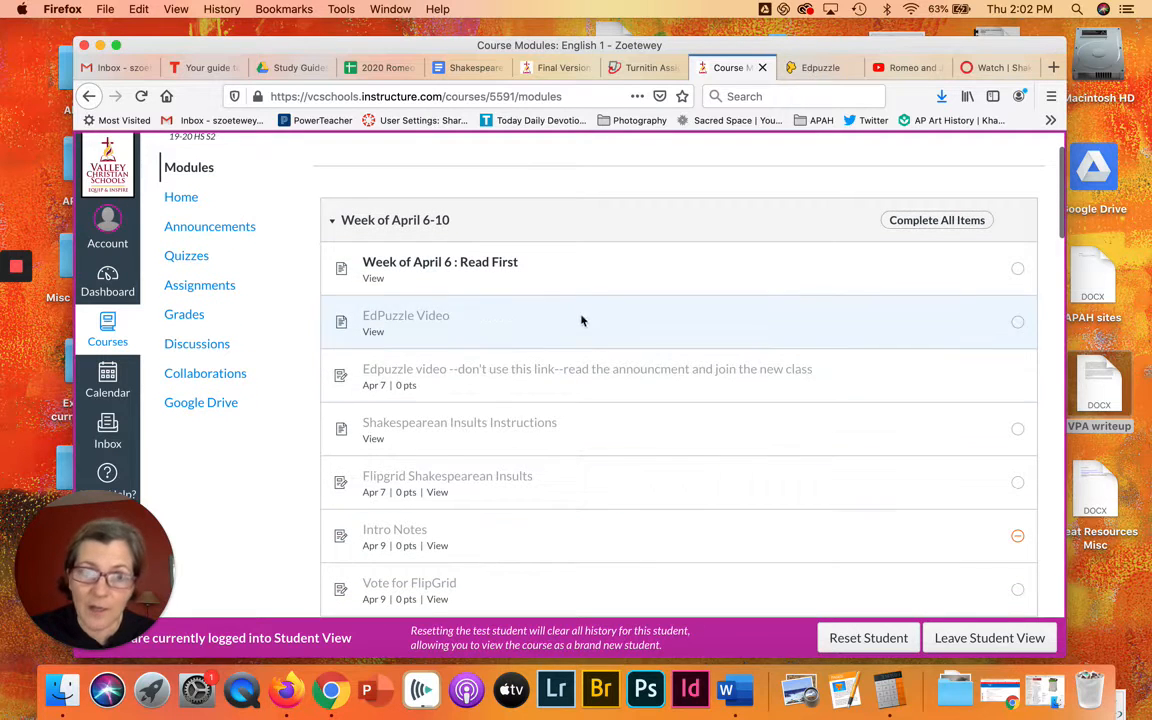
pyautogui.moveTo(640, 232)
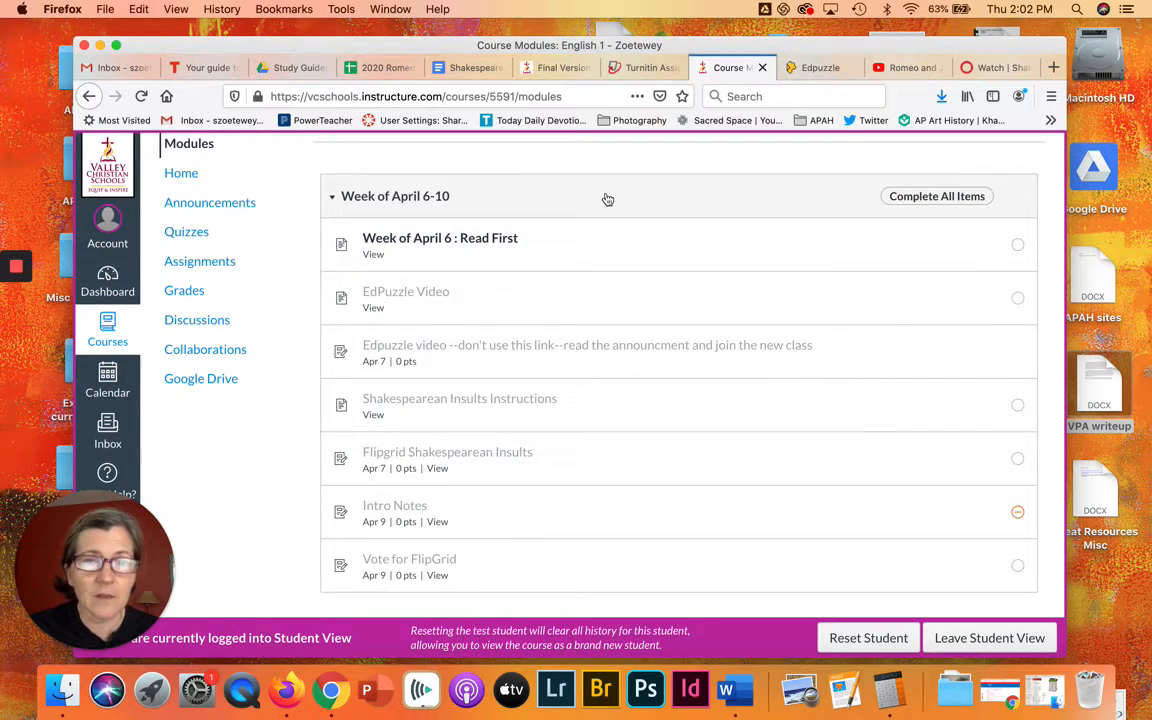
pyautogui.moveTo(608, 198)
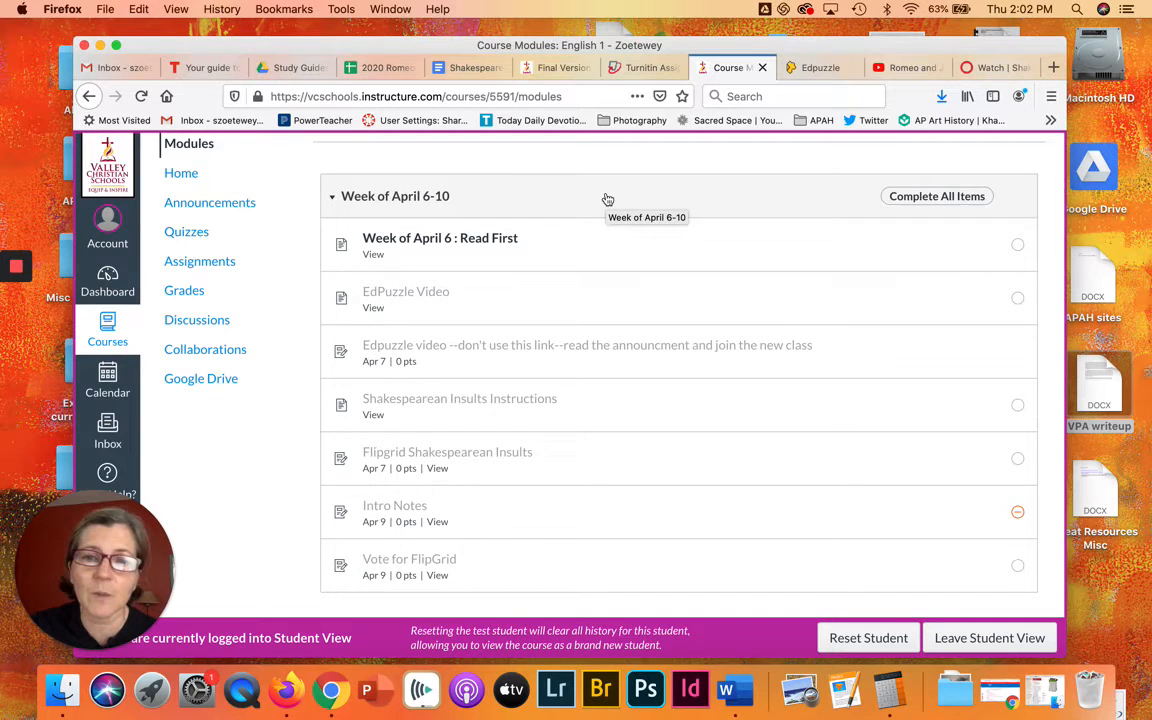
pyautogui.moveTo(532, 216)
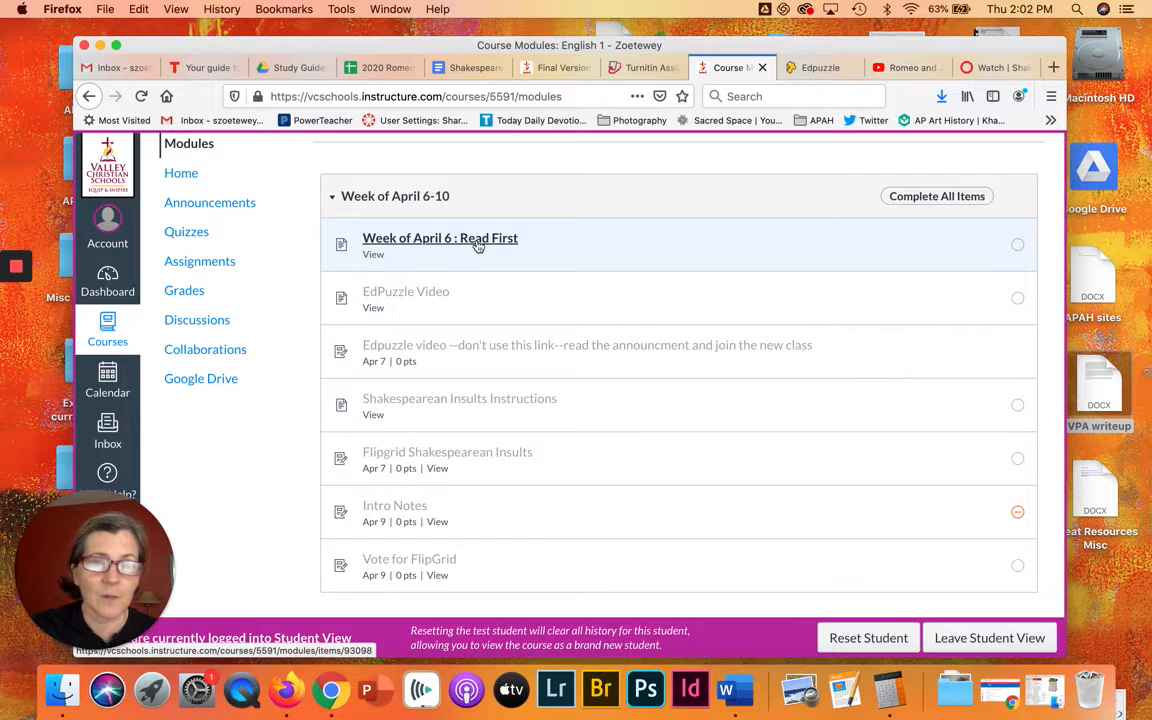
pyautogui.moveTo(478, 244)
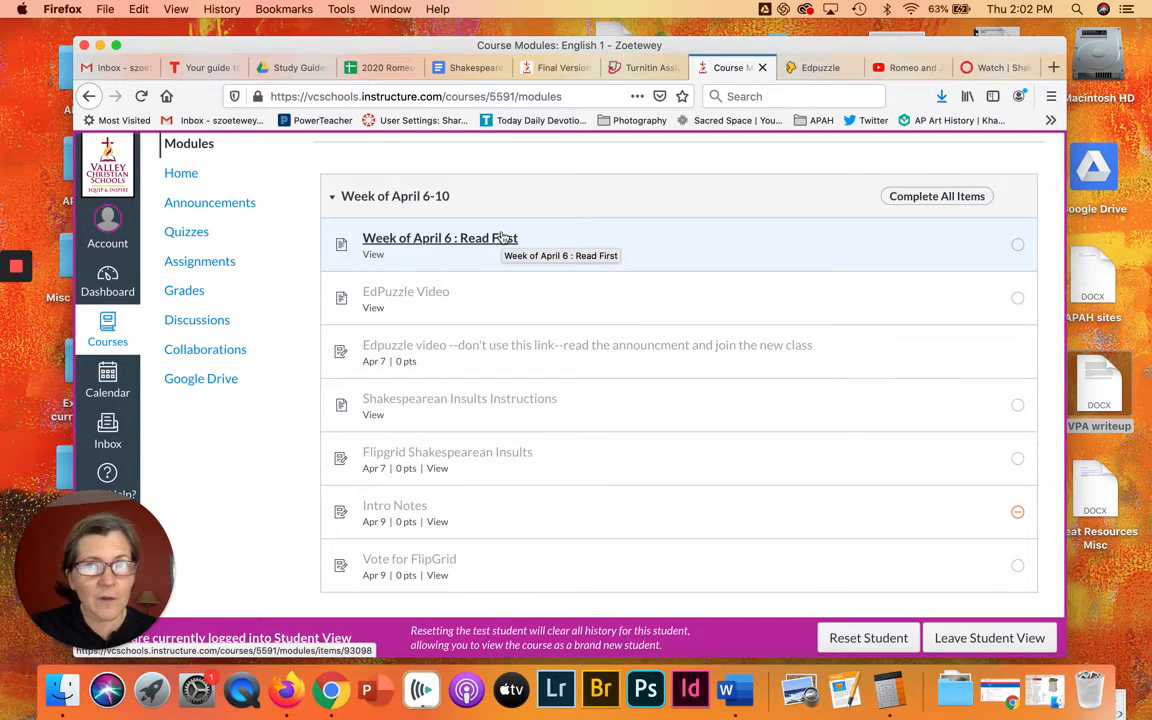
# View the Week of April 6 Read First page, continue to the EdPuzzle Video item, and return to Modules.
pyautogui.click(440, 238)
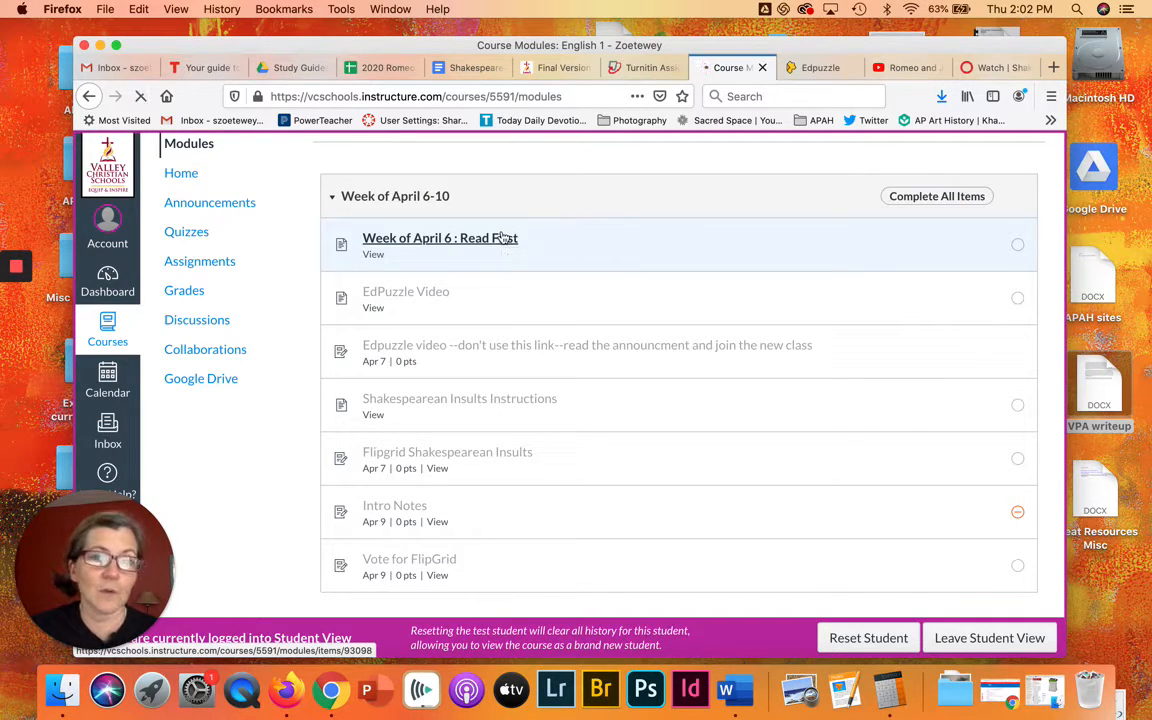
pyautogui.click(440, 238)
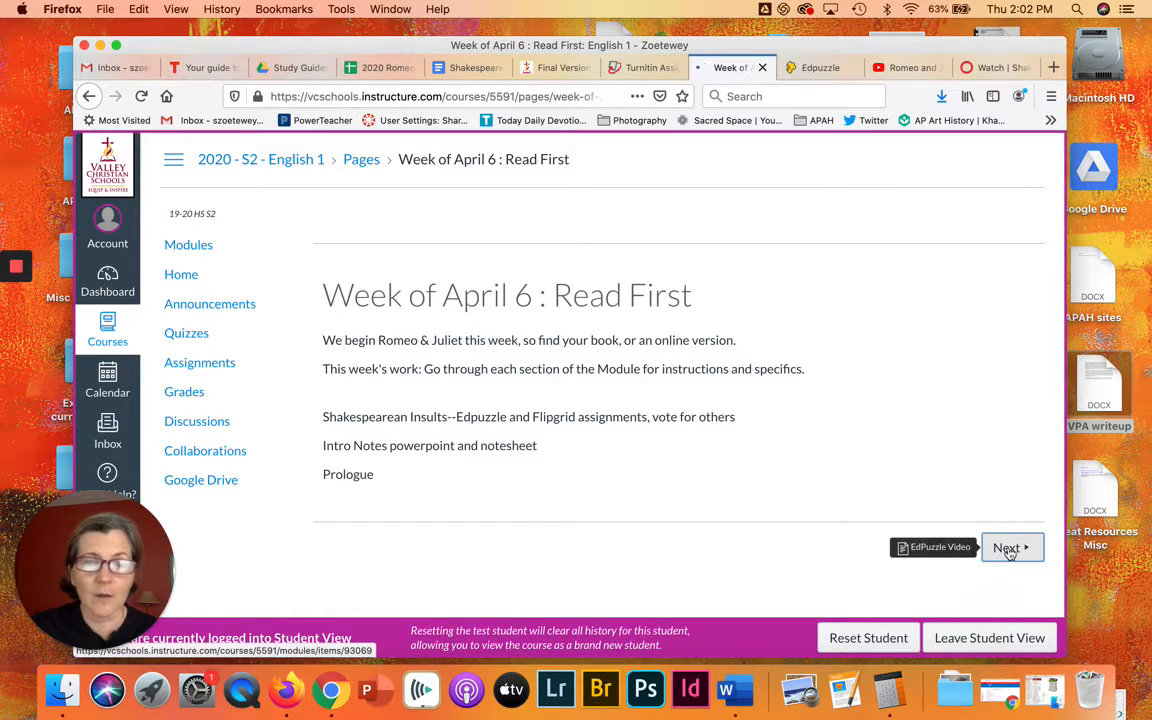
pyautogui.click(1008, 548)
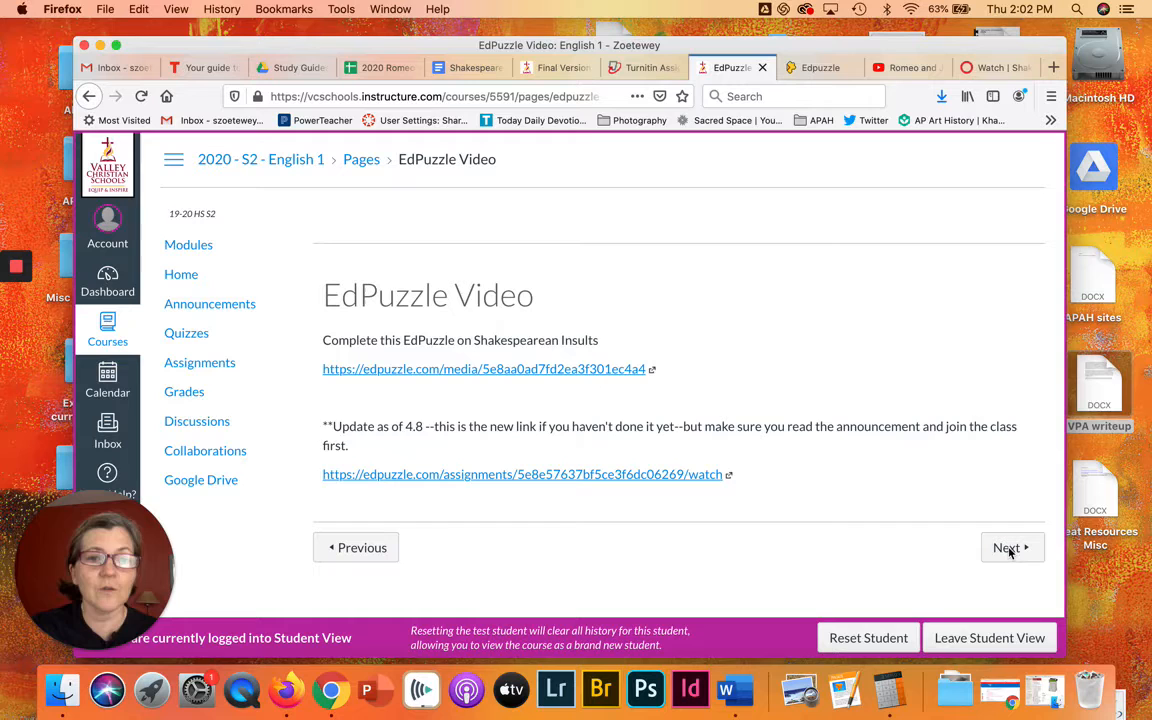
pyautogui.click(188, 244)
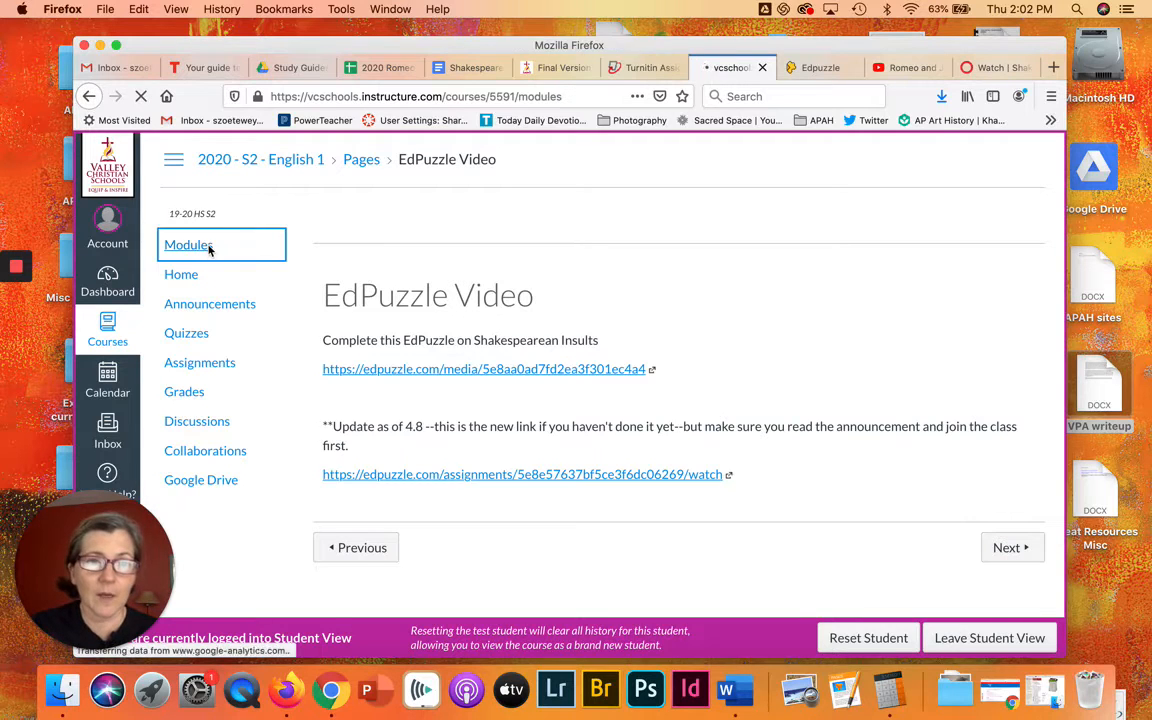
# Reload Modules and scroll up to confirm Read First and EdPuzzle Video show Viewed with next items unlocked.
pyautogui.click(188, 244)
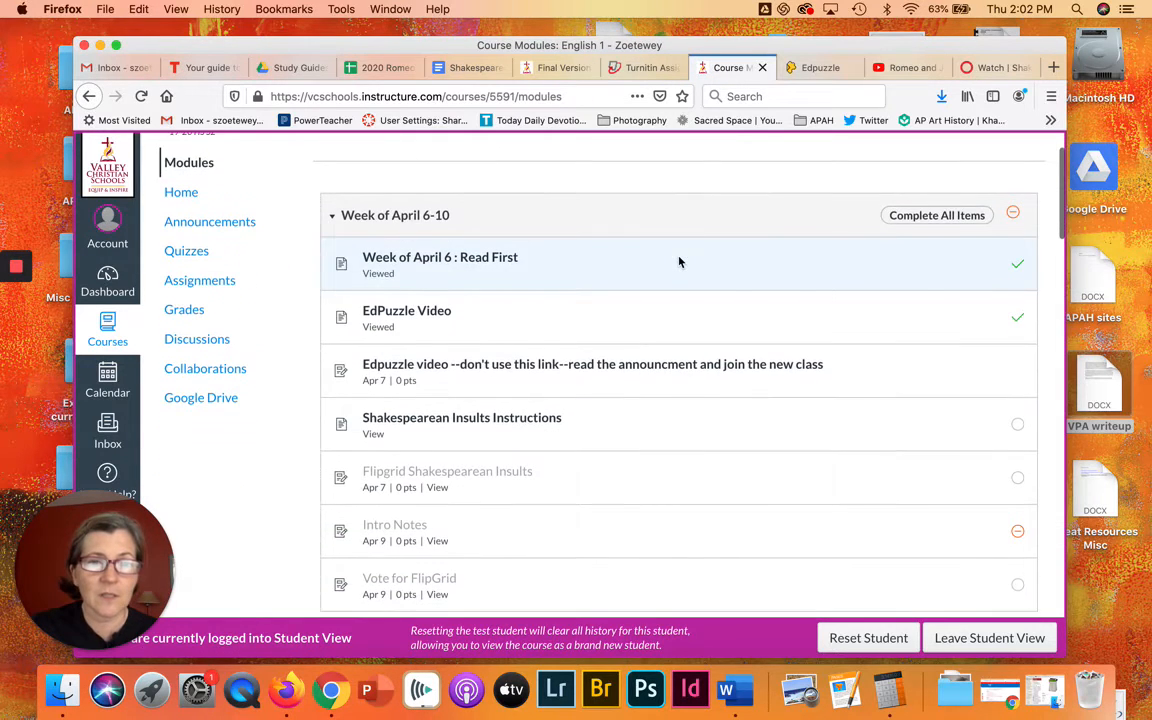
pyautogui.scroll(3)
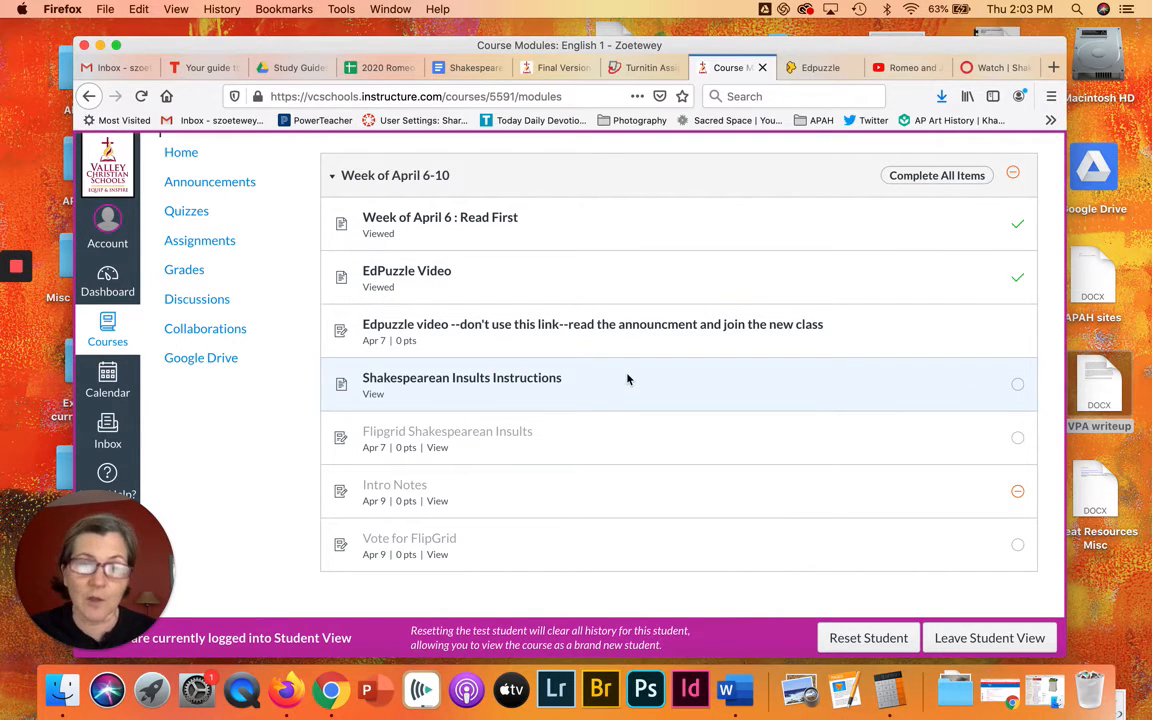
pyautogui.scroll(-3)
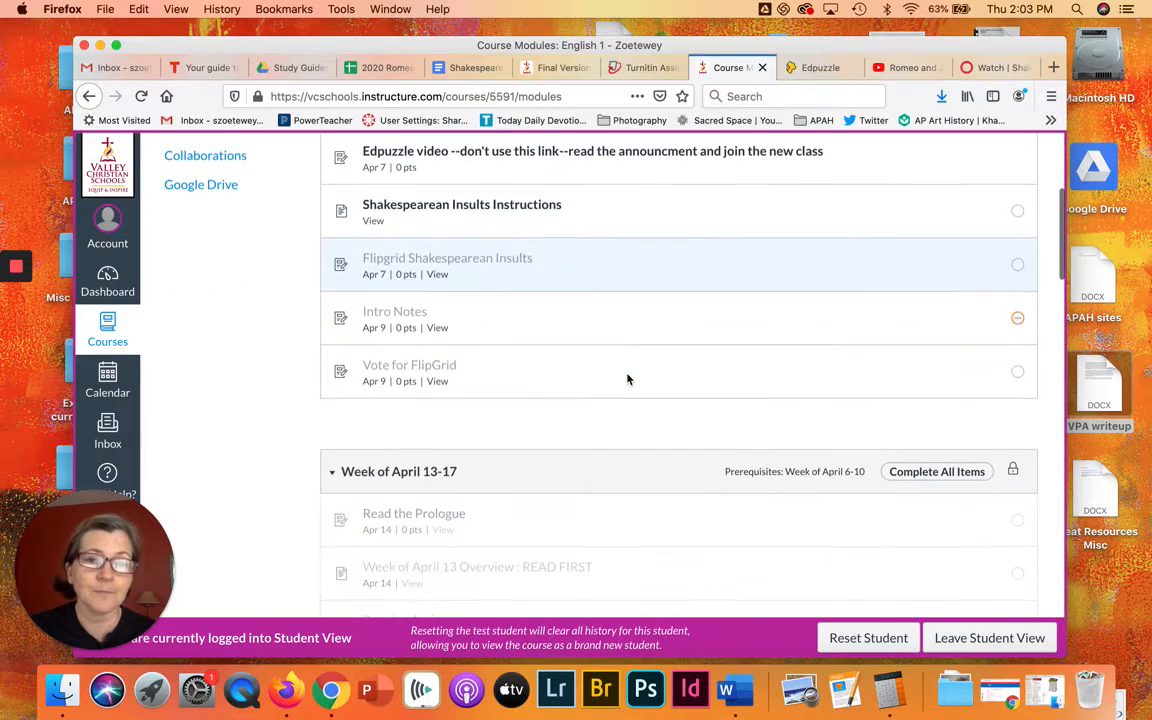
pyautogui.scroll(-3)
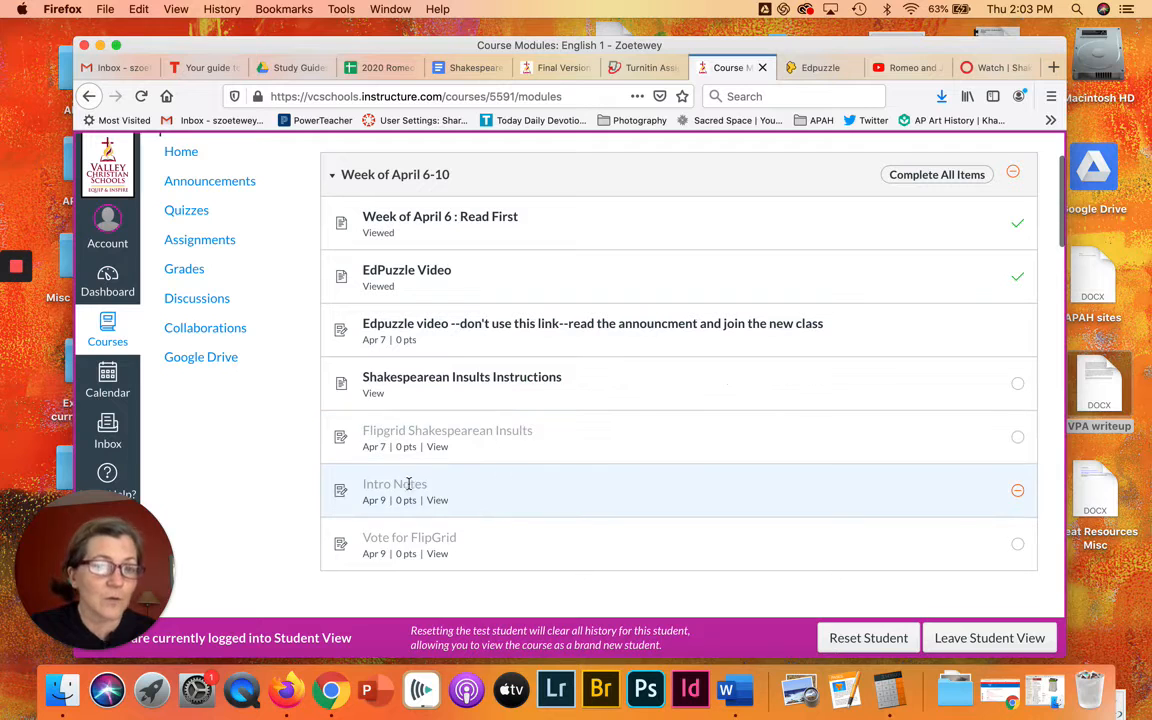
pyautogui.moveTo(470, 500)
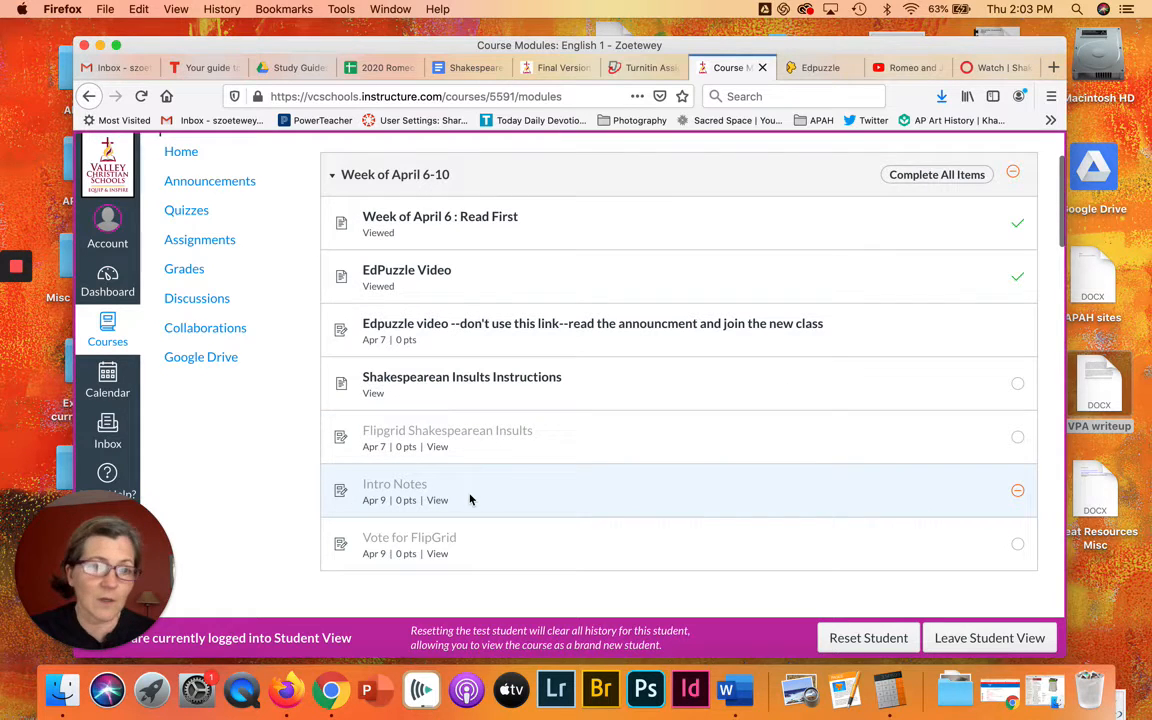
pyautogui.scroll(-3)
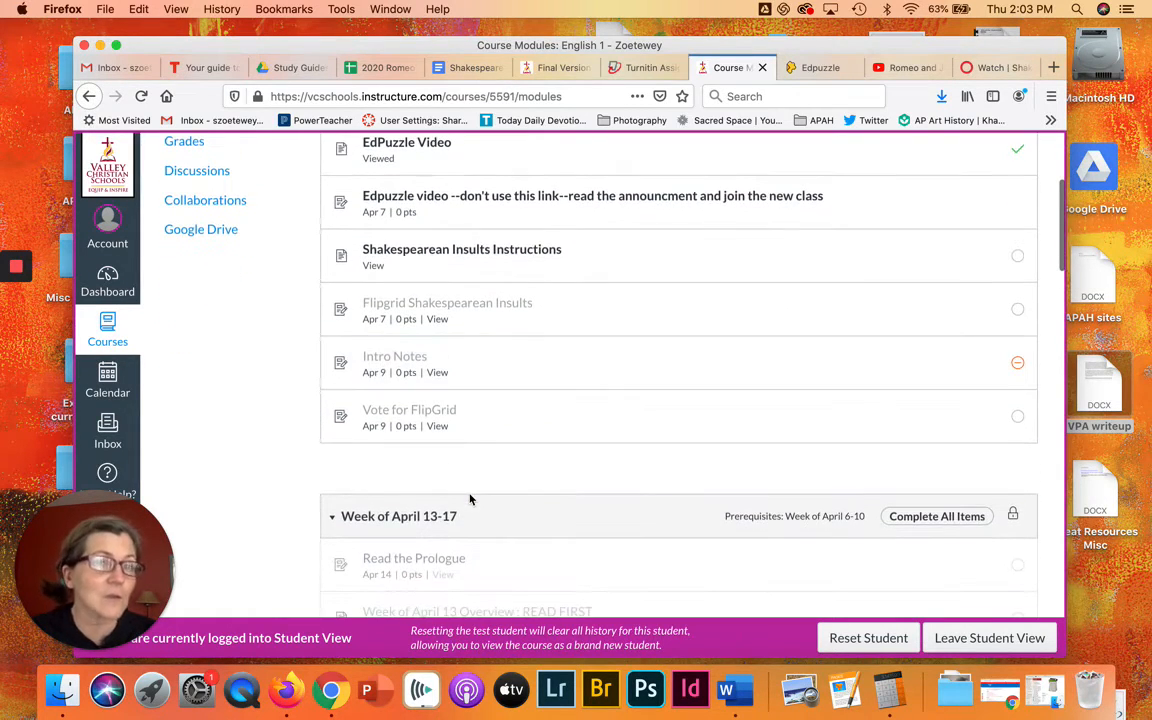
pyautogui.moveTo(556, 464)
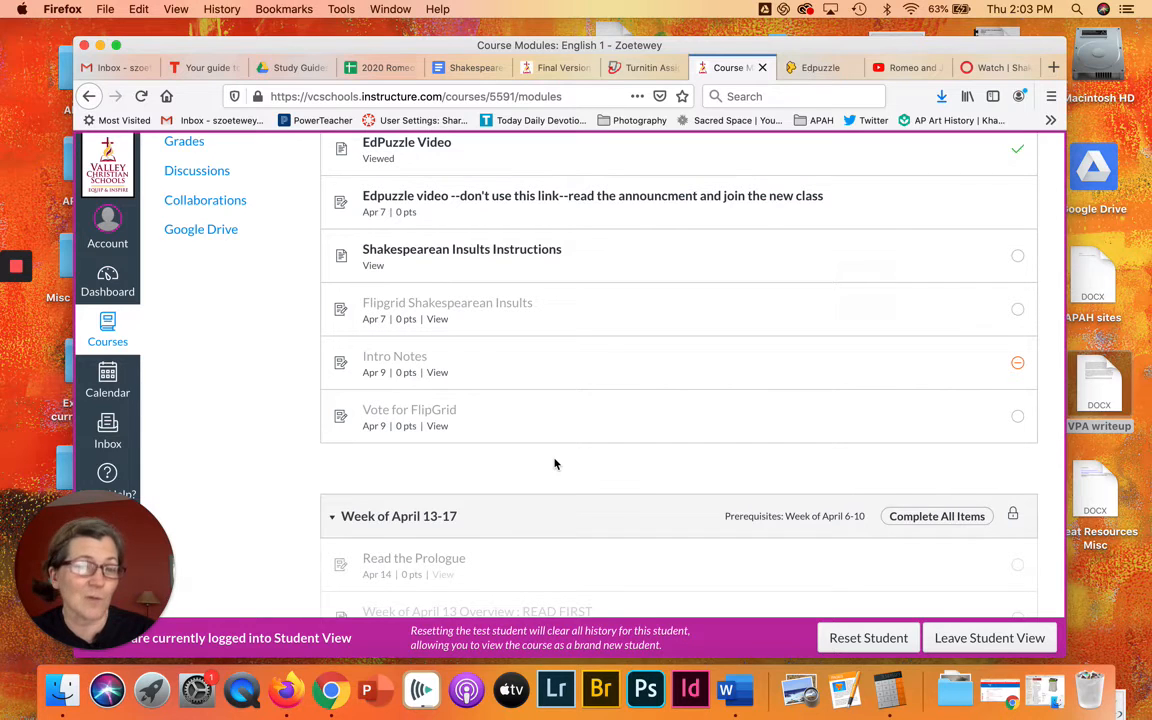
pyautogui.scroll(-3)
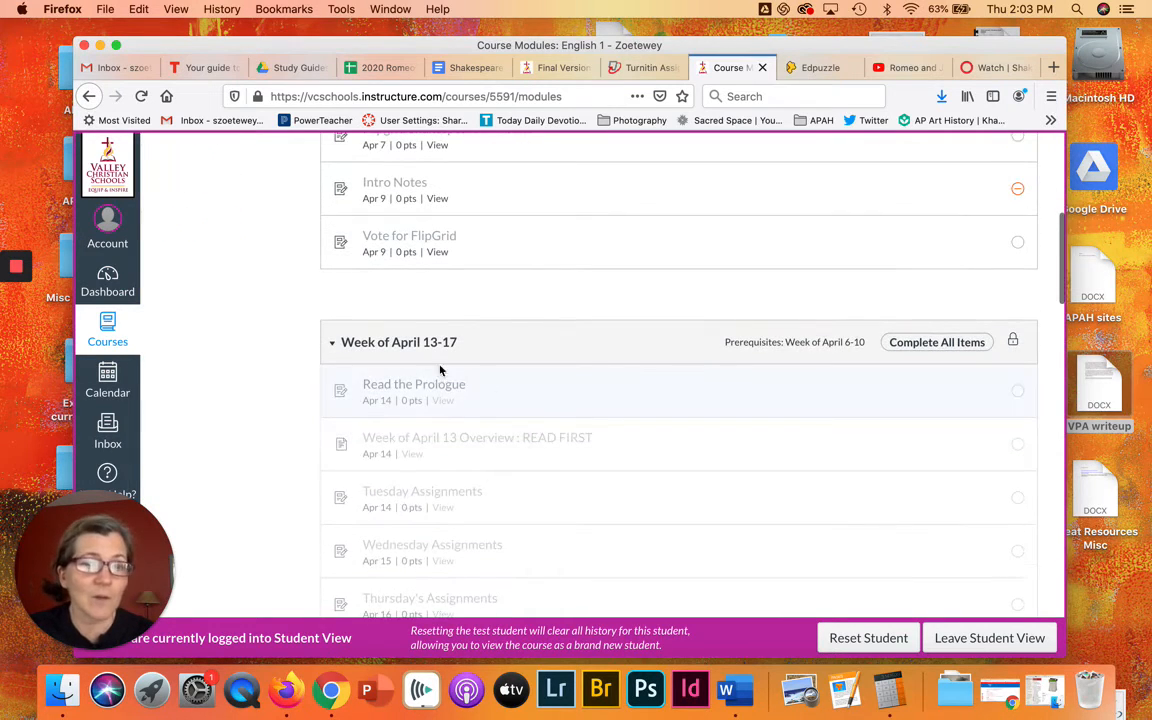
pyautogui.scroll(-3)
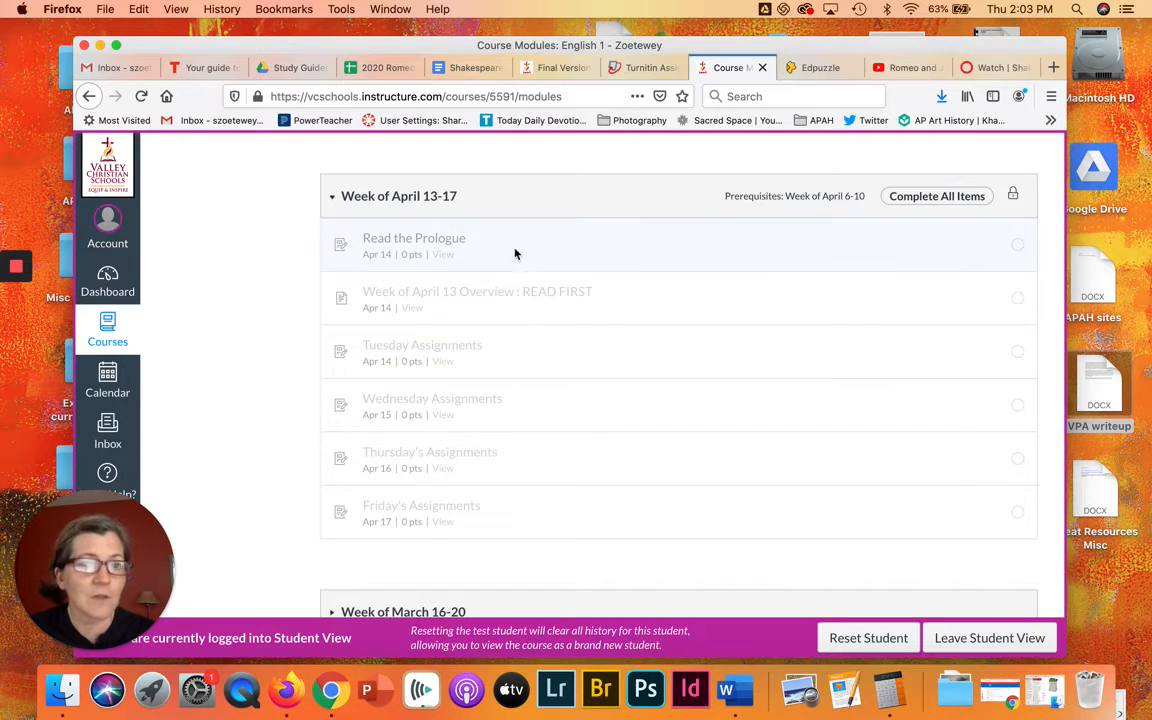
pyautogui.moveTo(624, 564)
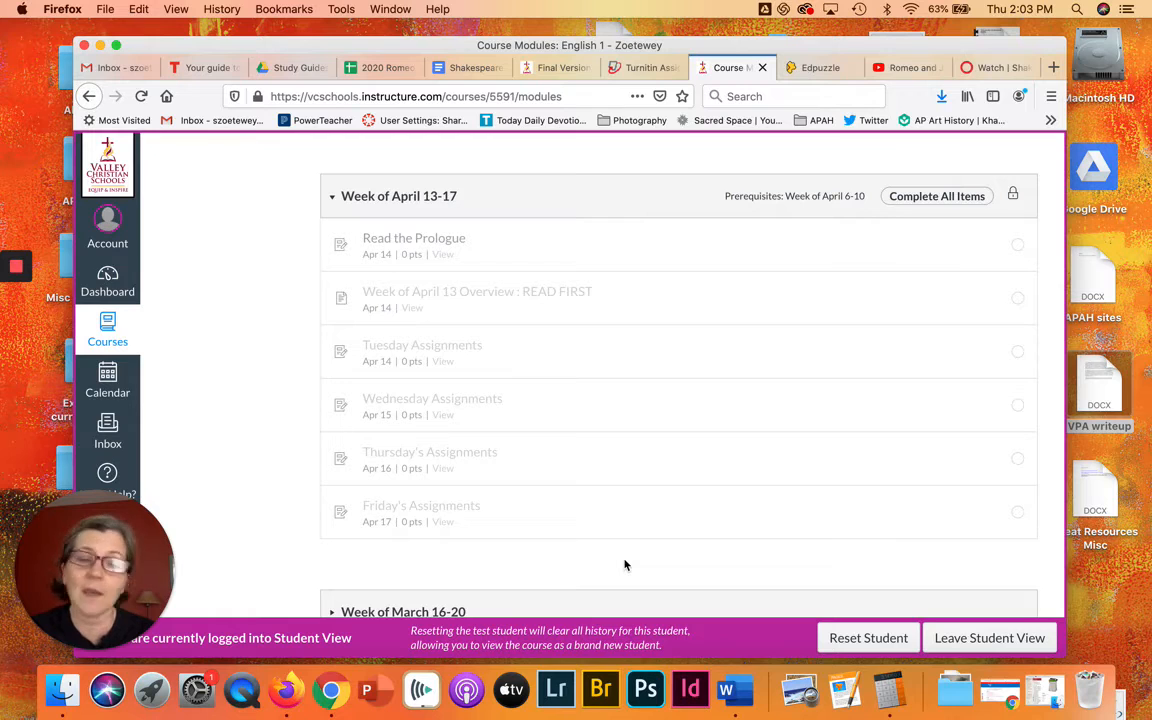
pyautogui.moveTo(472, 412)
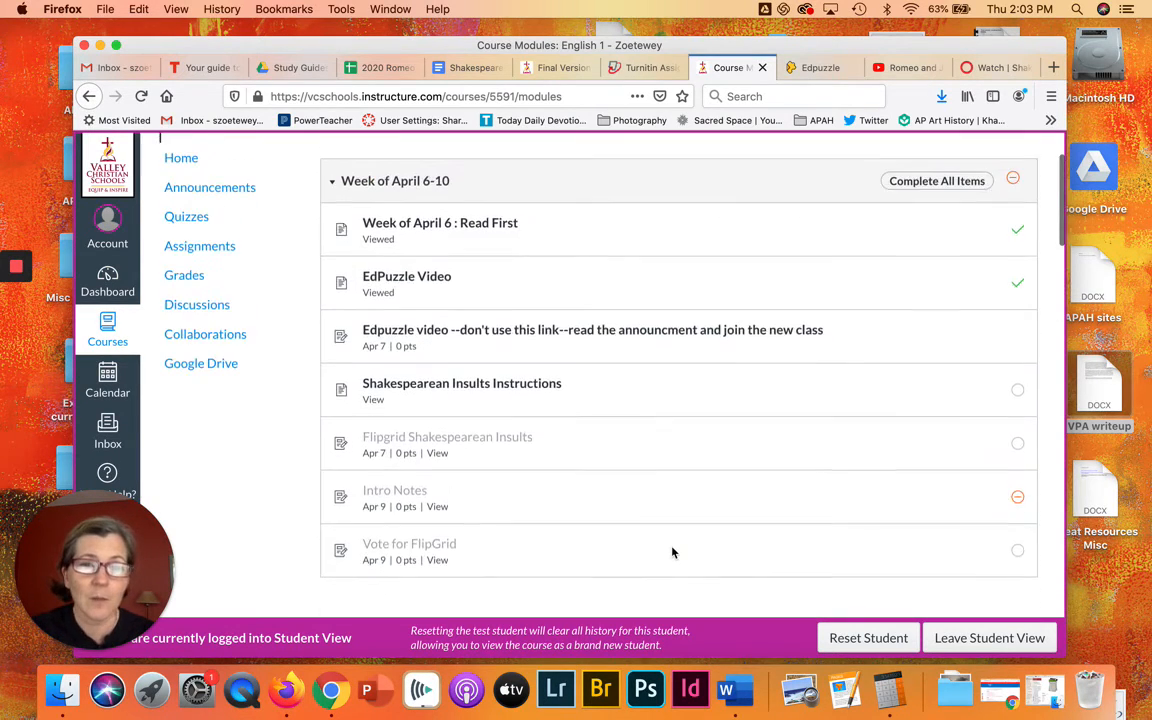
pyautogui.scroll(3)
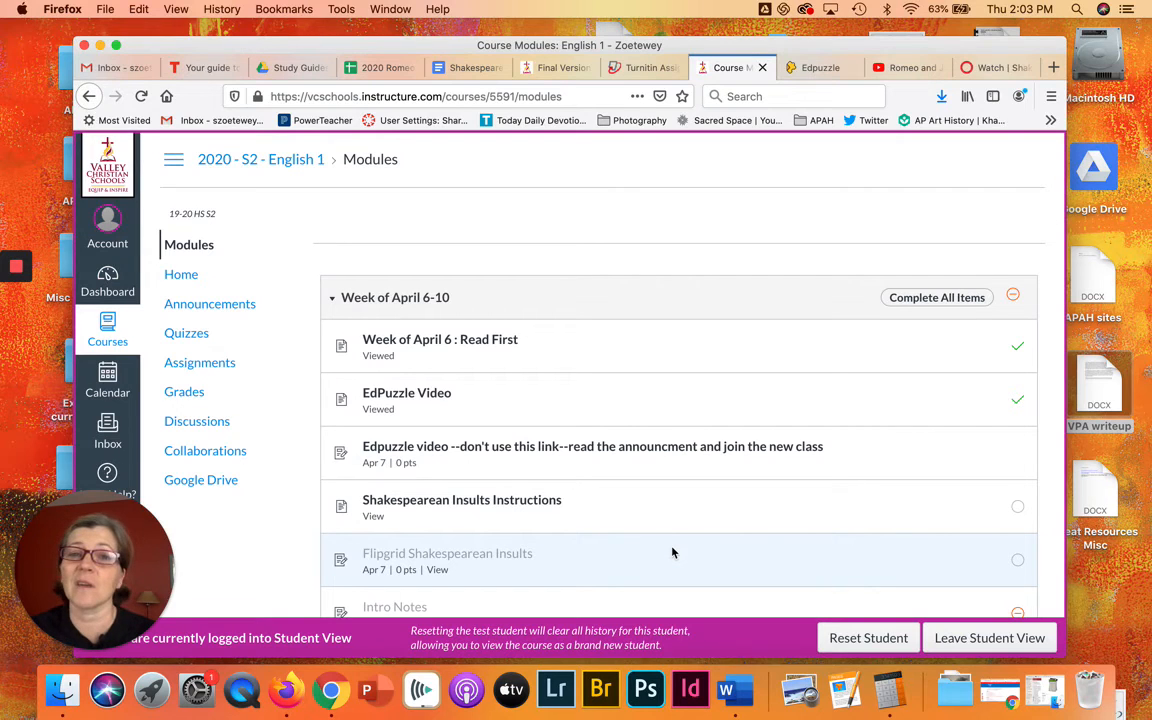